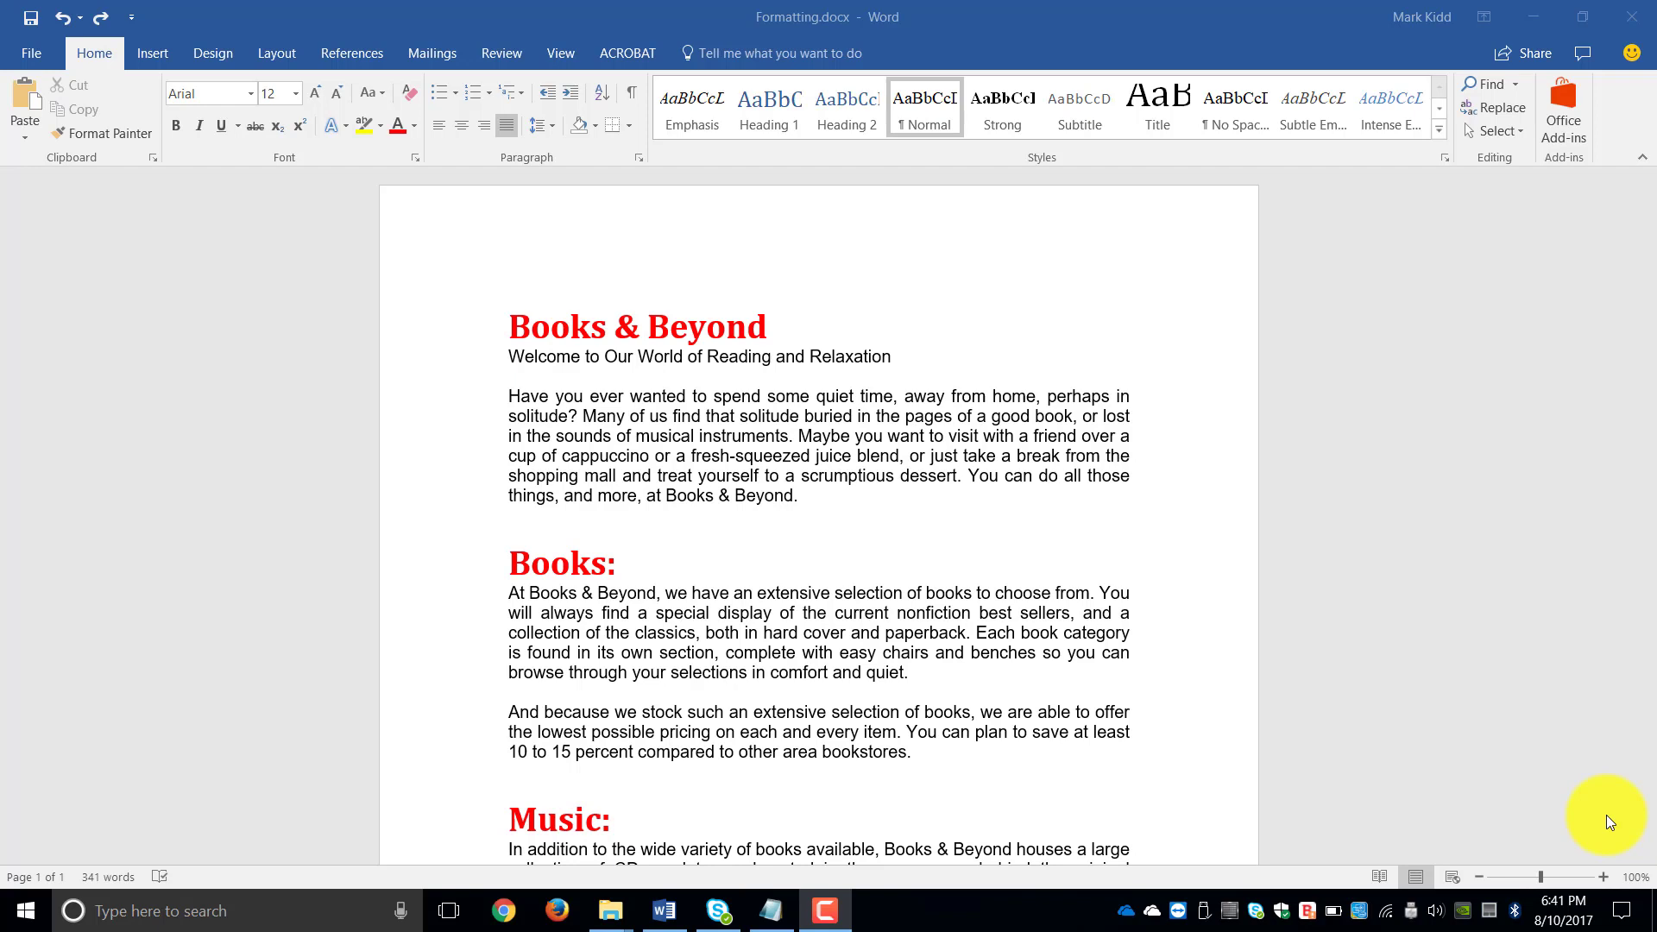
mouse_move(1647, 804)
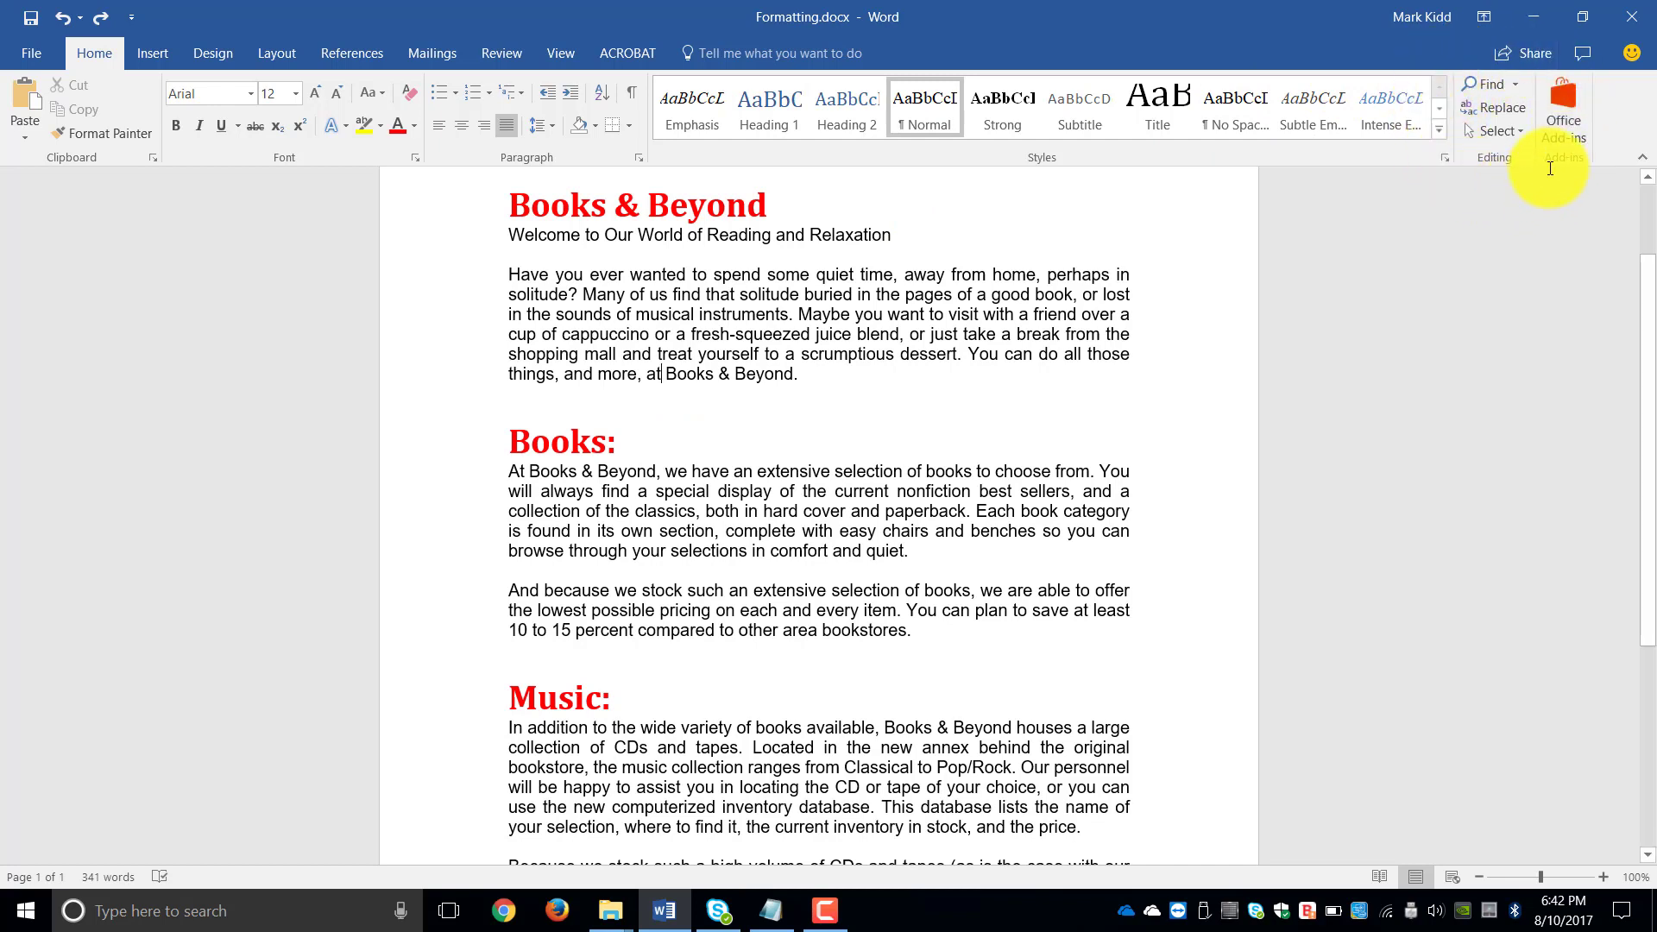
- Open the Navigation pane through the Find dropdown on the Home tab
left_click(1488, 84)
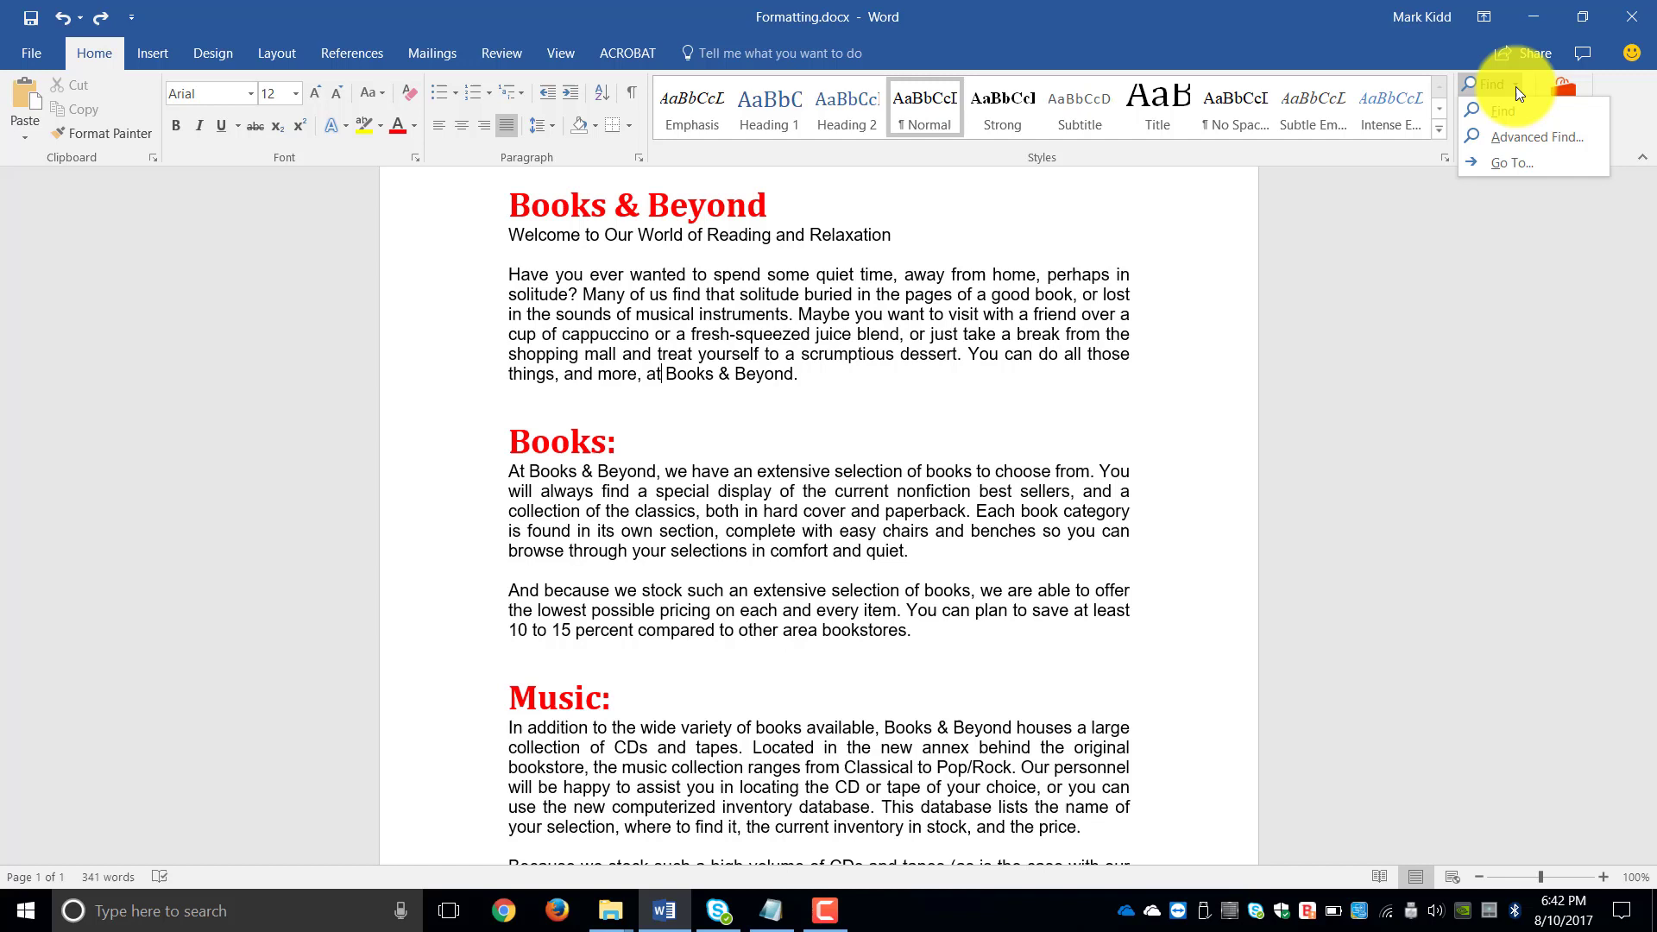
left_click(1491, 84)
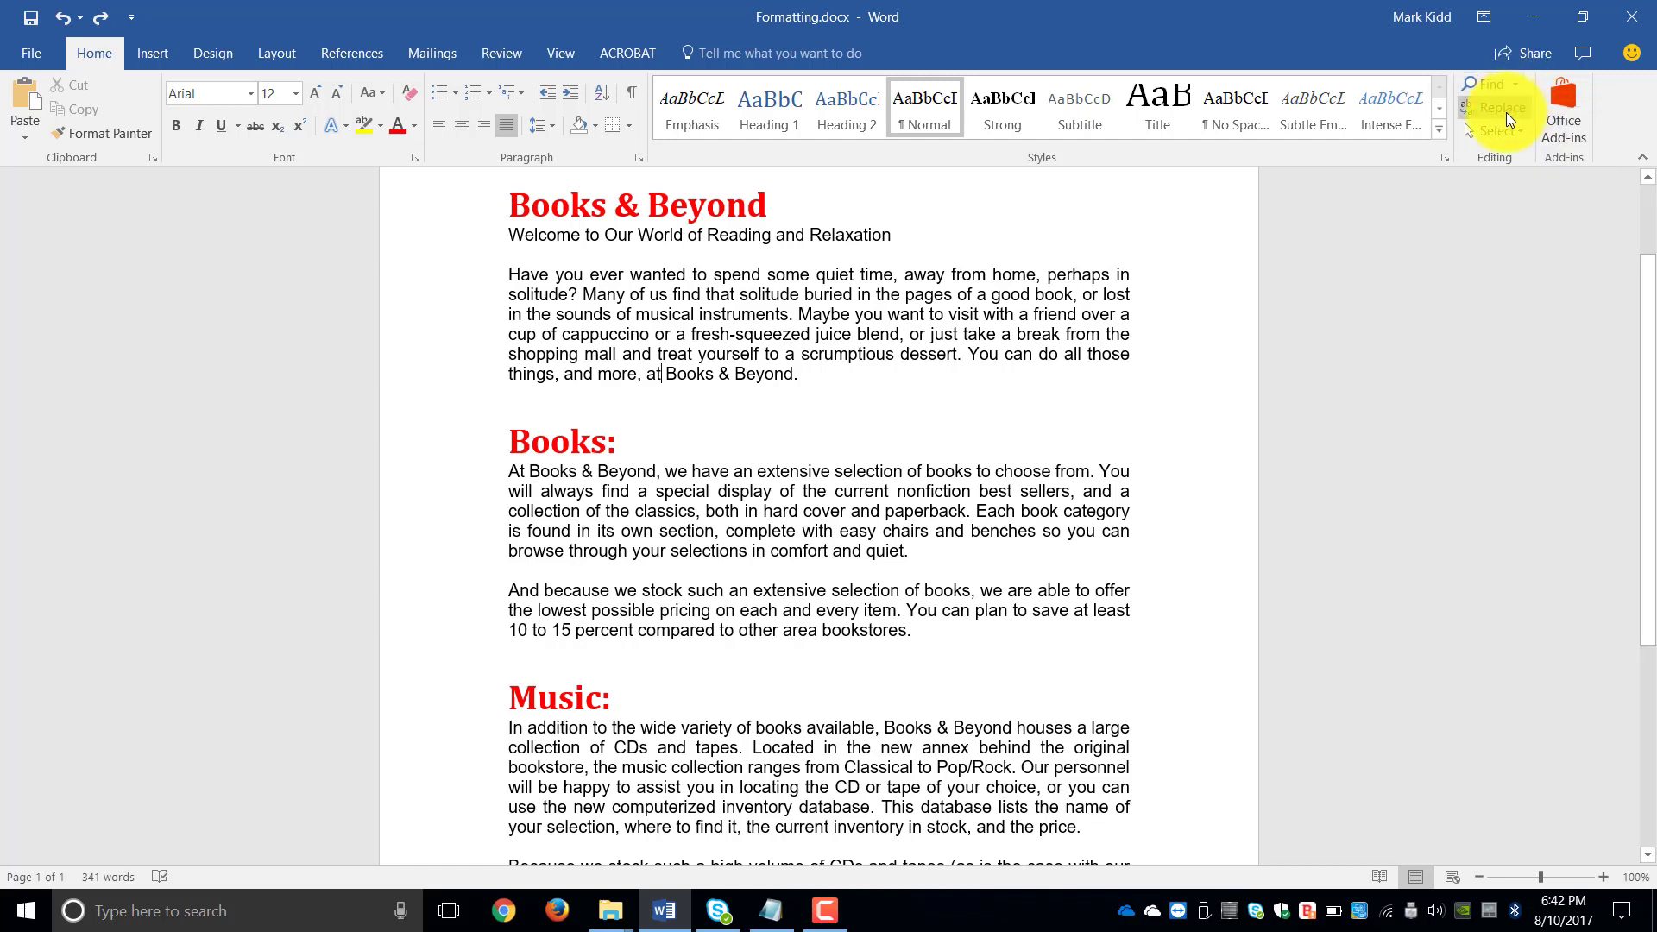
left_click(1497, 130)
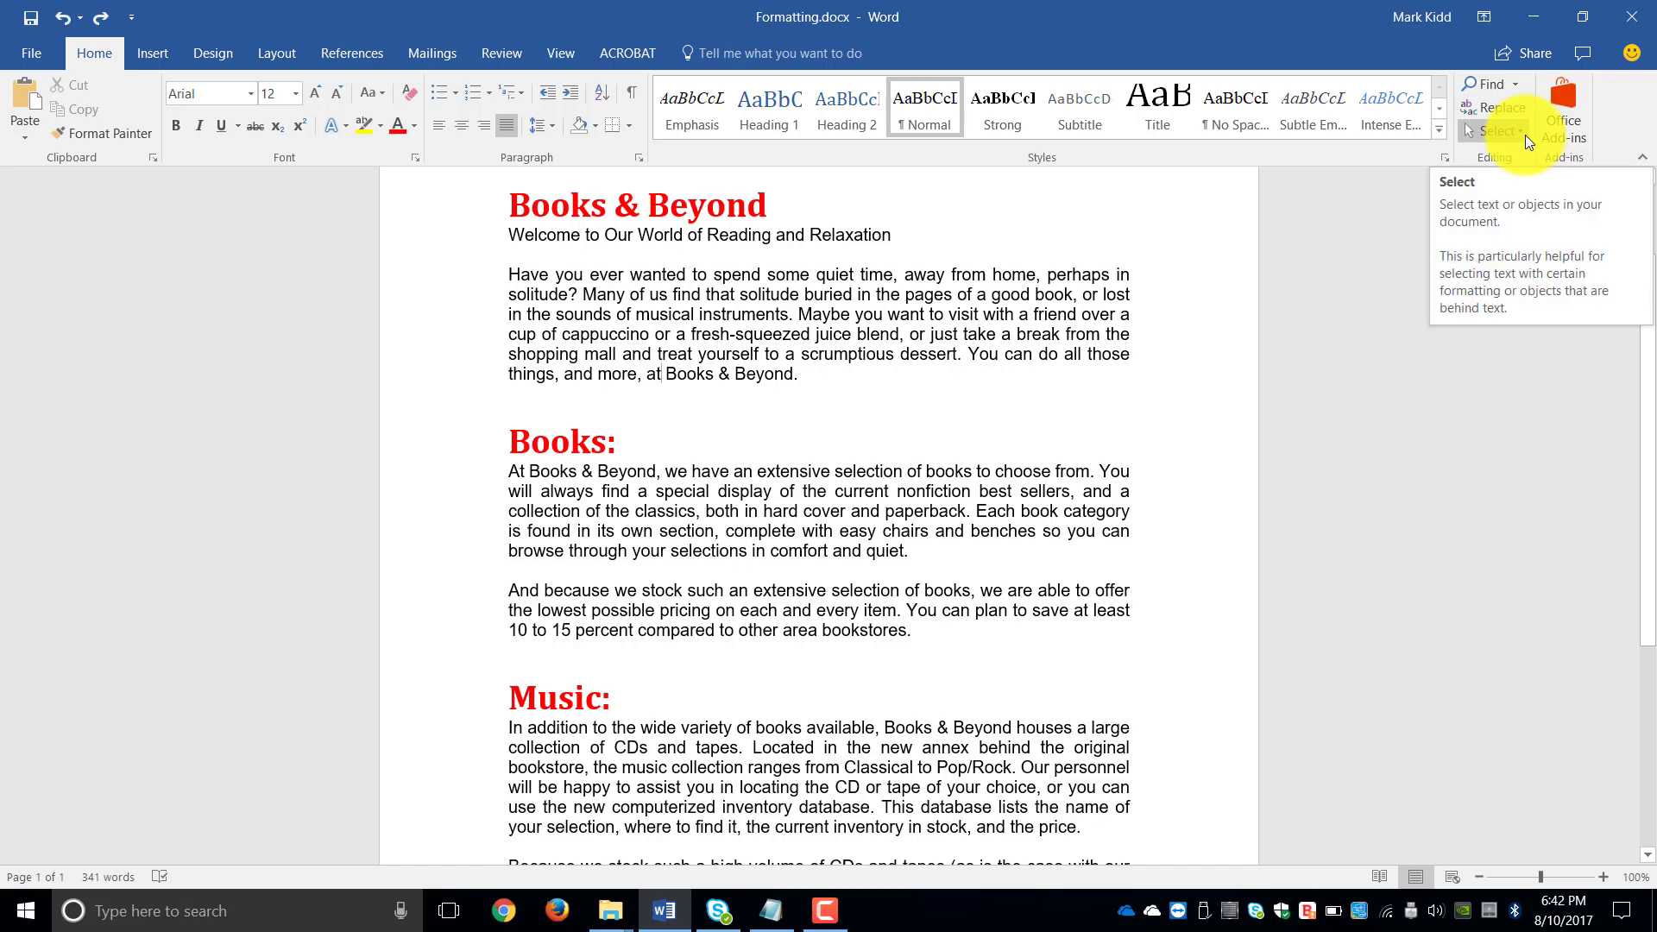
left_click(1488, 84)
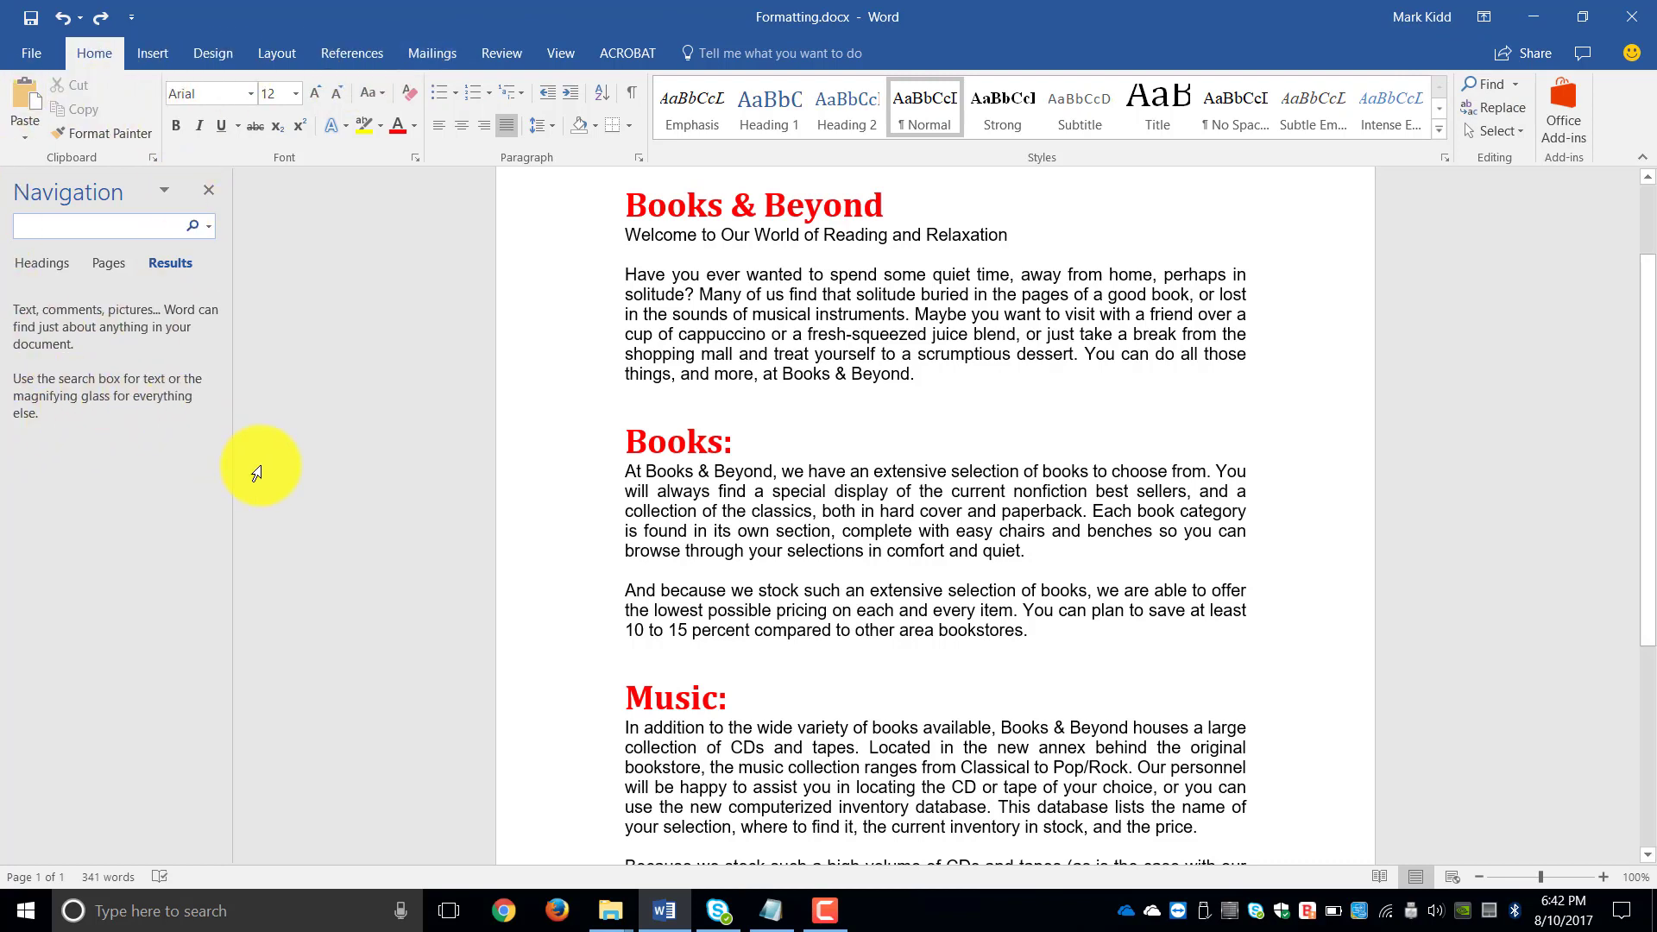
- Search the Navigation pane for 'books & beyond', highlighting its 4 matches
left_click(95, 226)
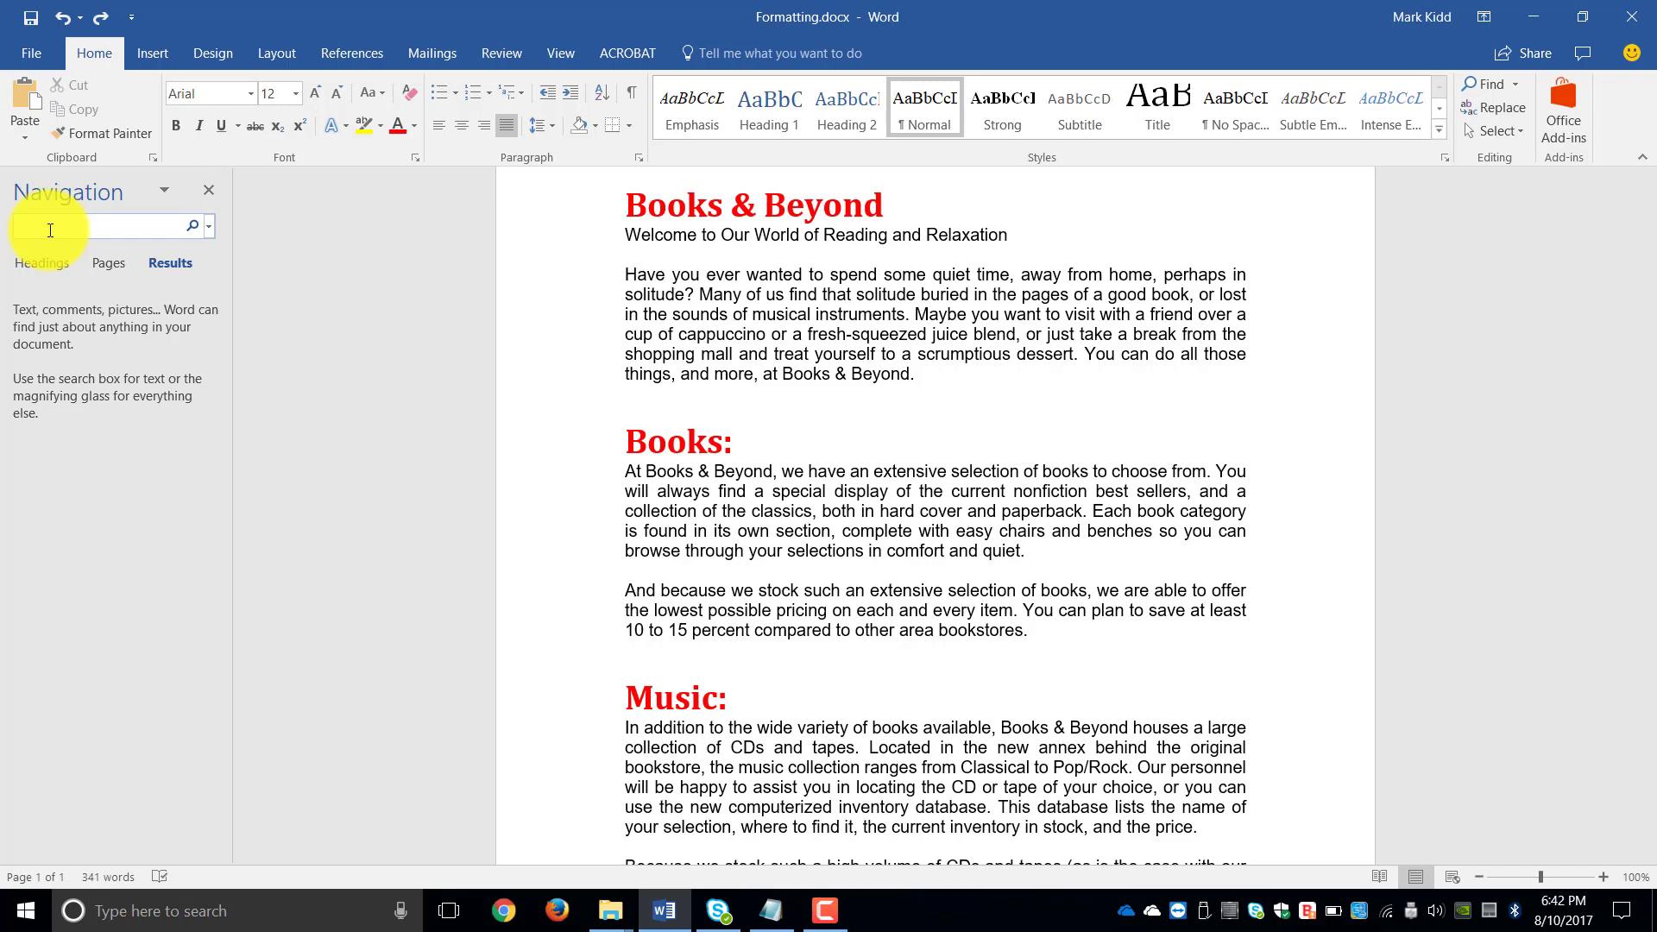
type("books & beyond")
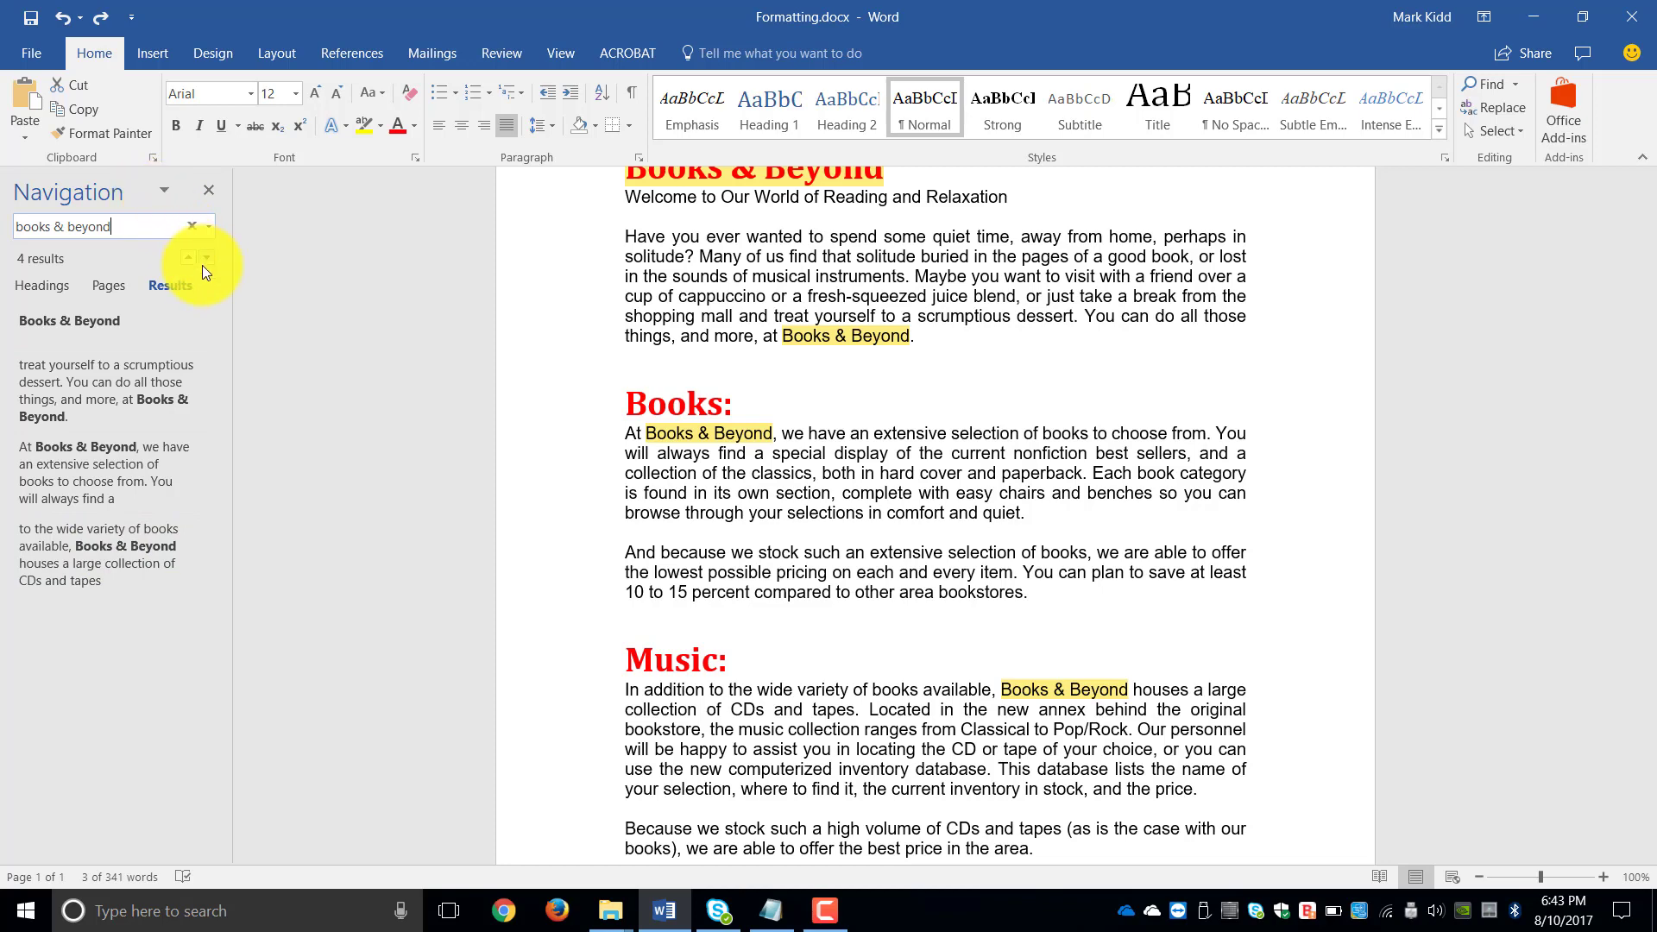
- Jump to the first Books & Beyond match at the title, then close the search pane
left_click(208, 261)
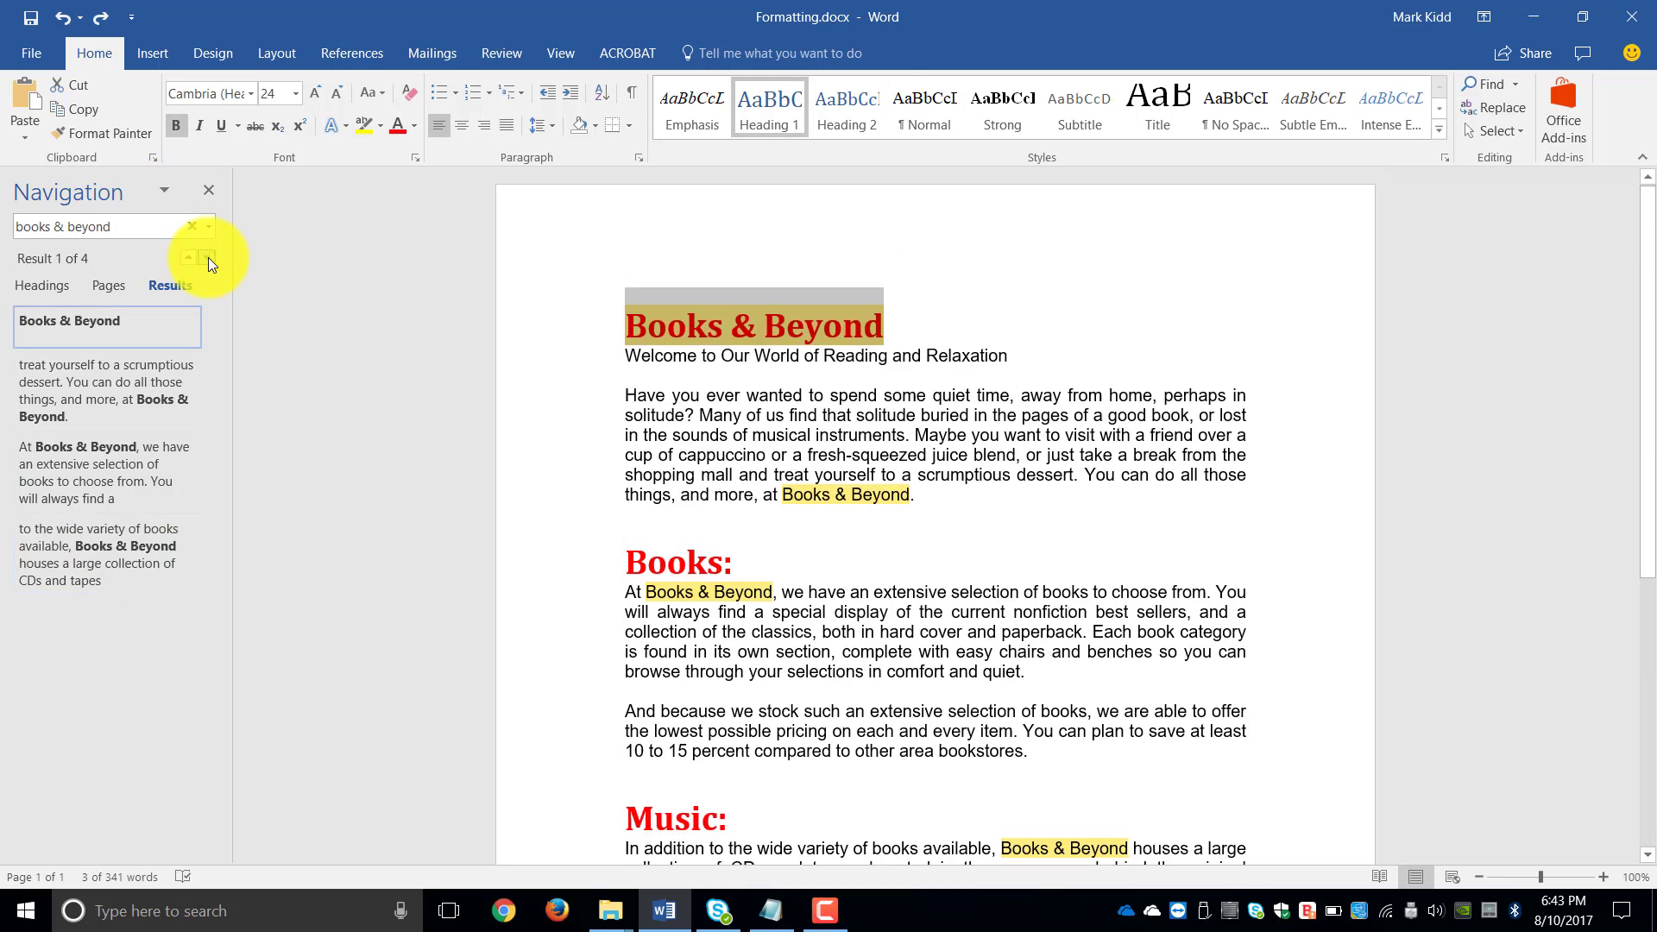
left_click(207, 258)
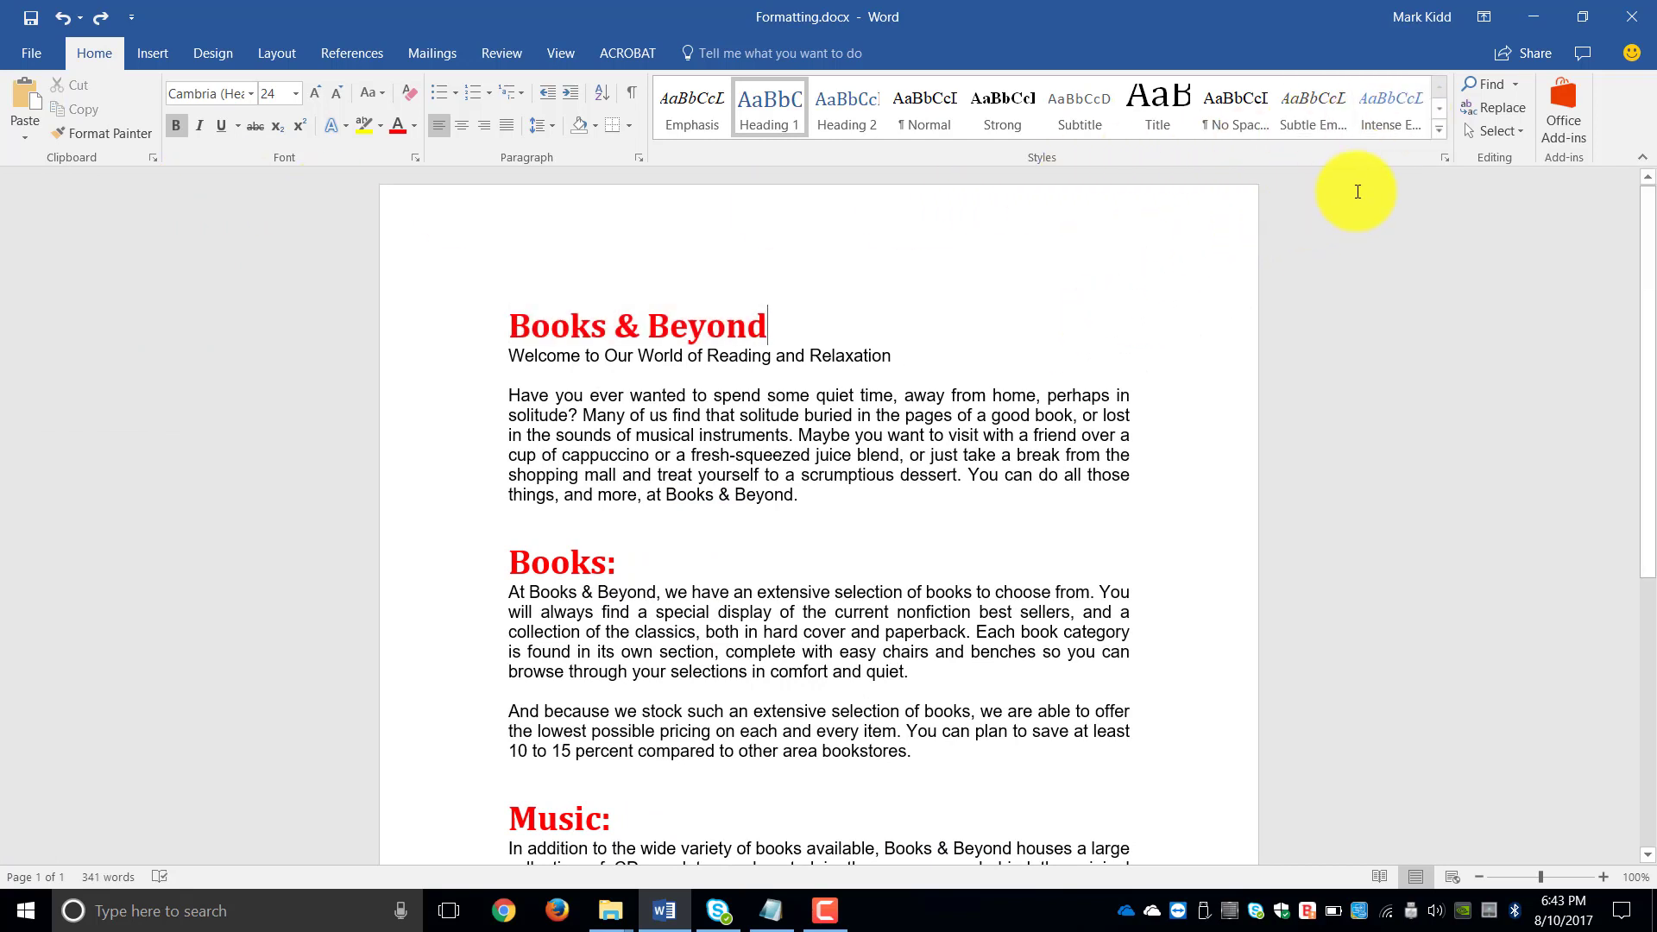
- Open Replace with 'books & beyond' and enter 'My Awesome Library' as the replacement
left_click(1501, 107)
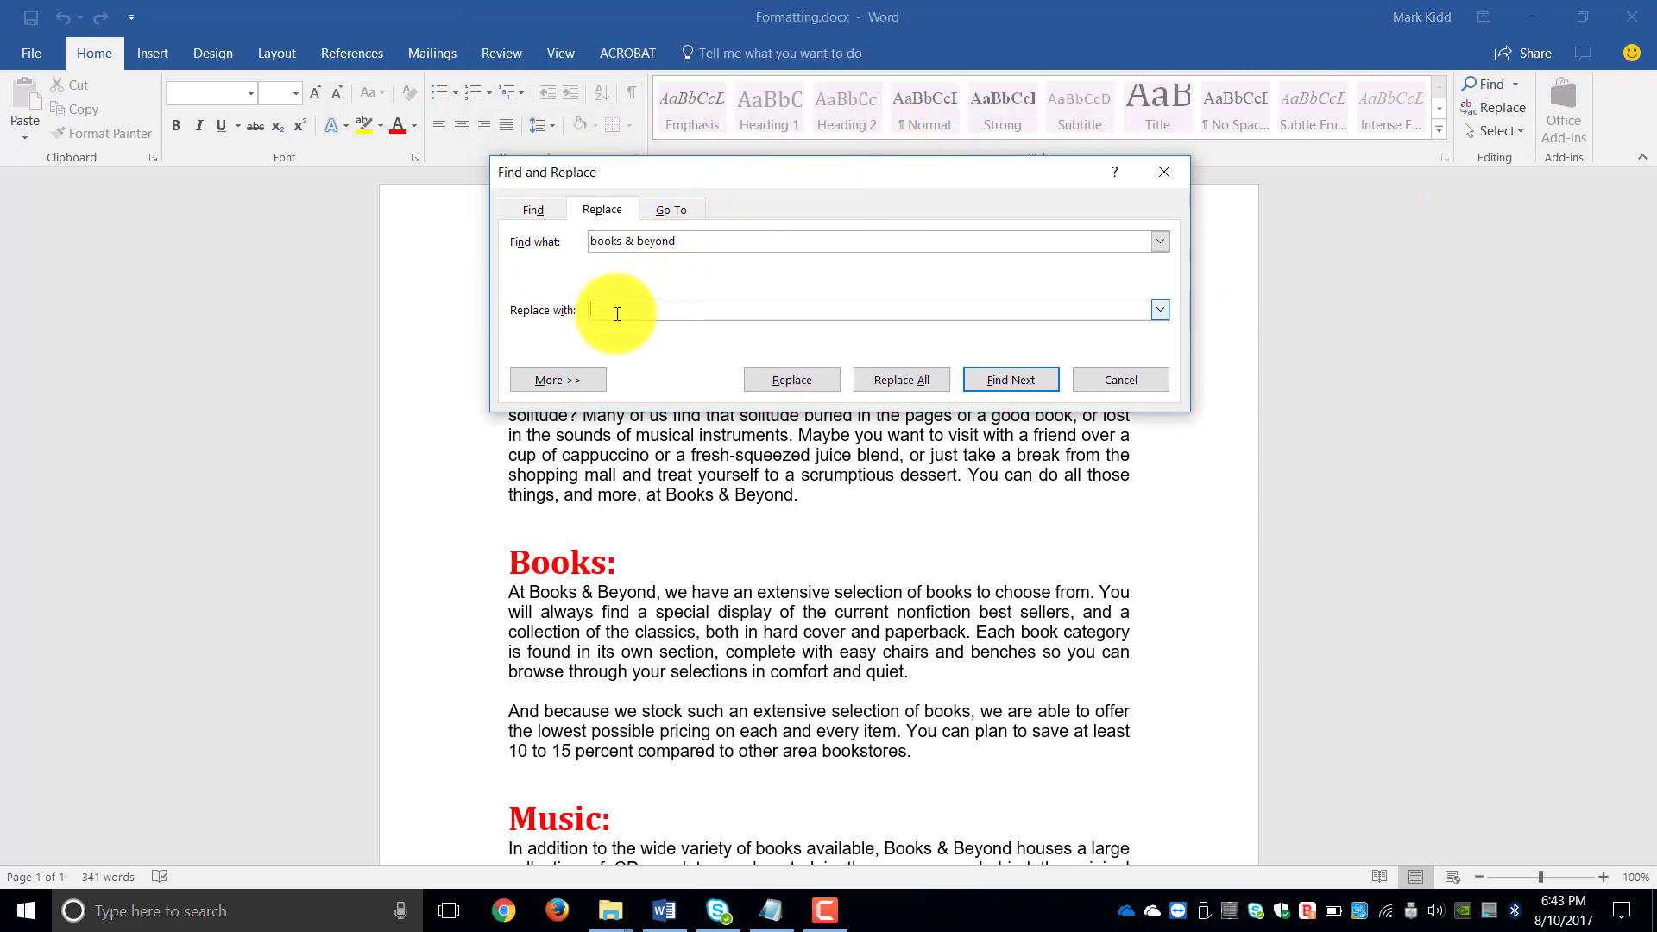
type("My")
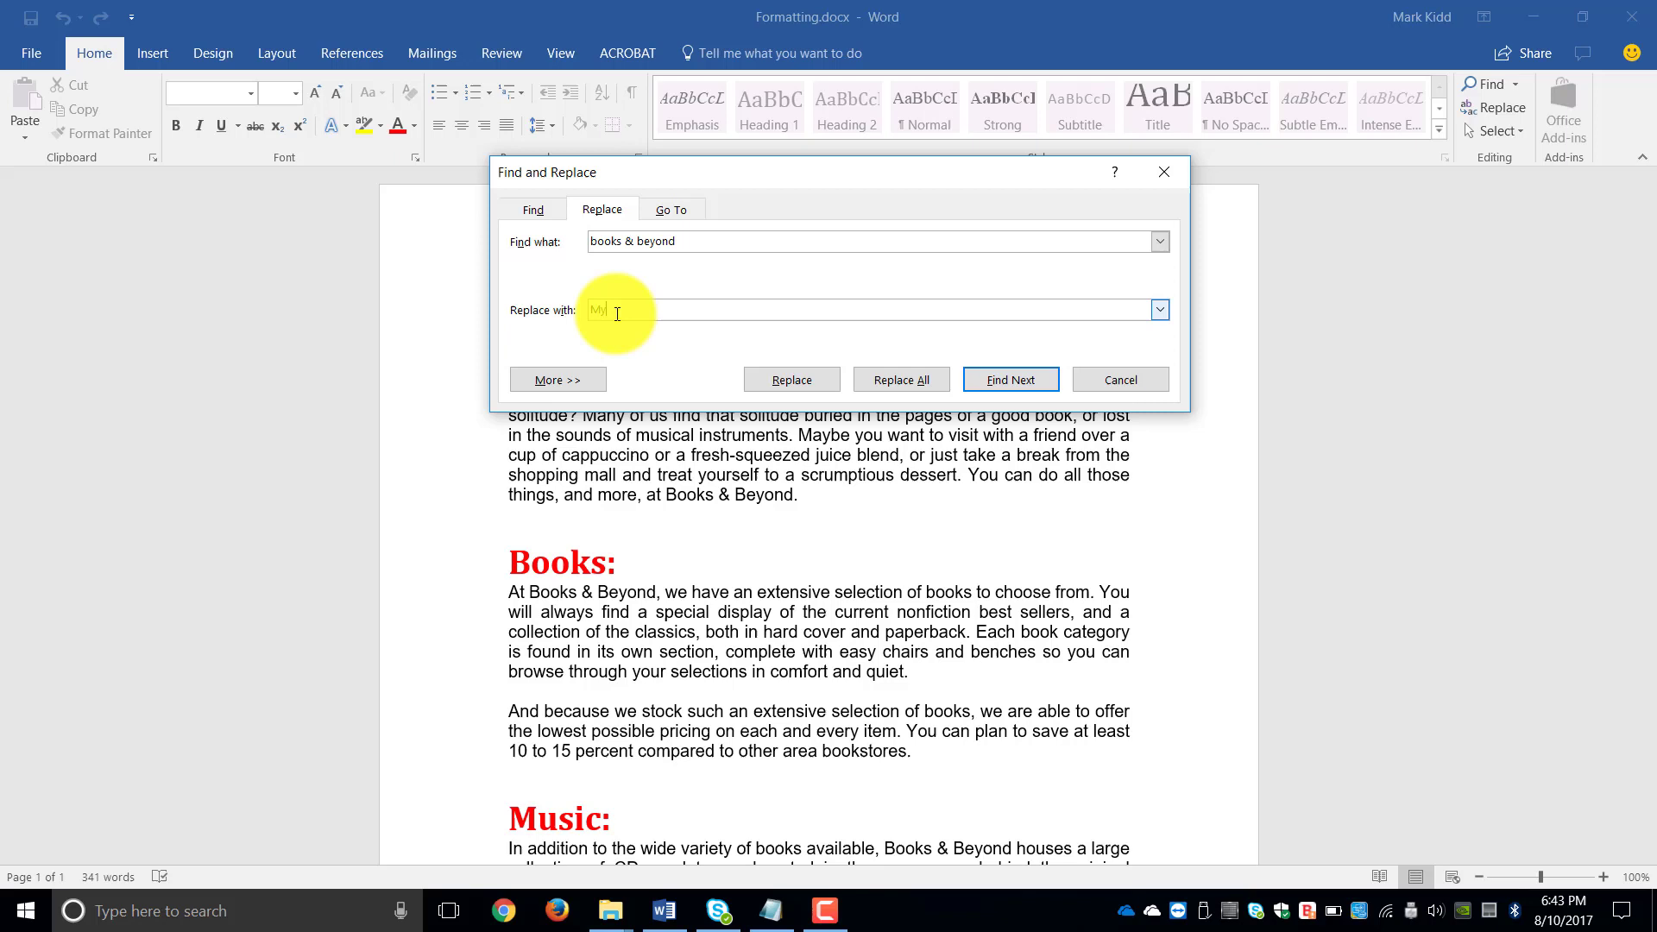
type("awesome")
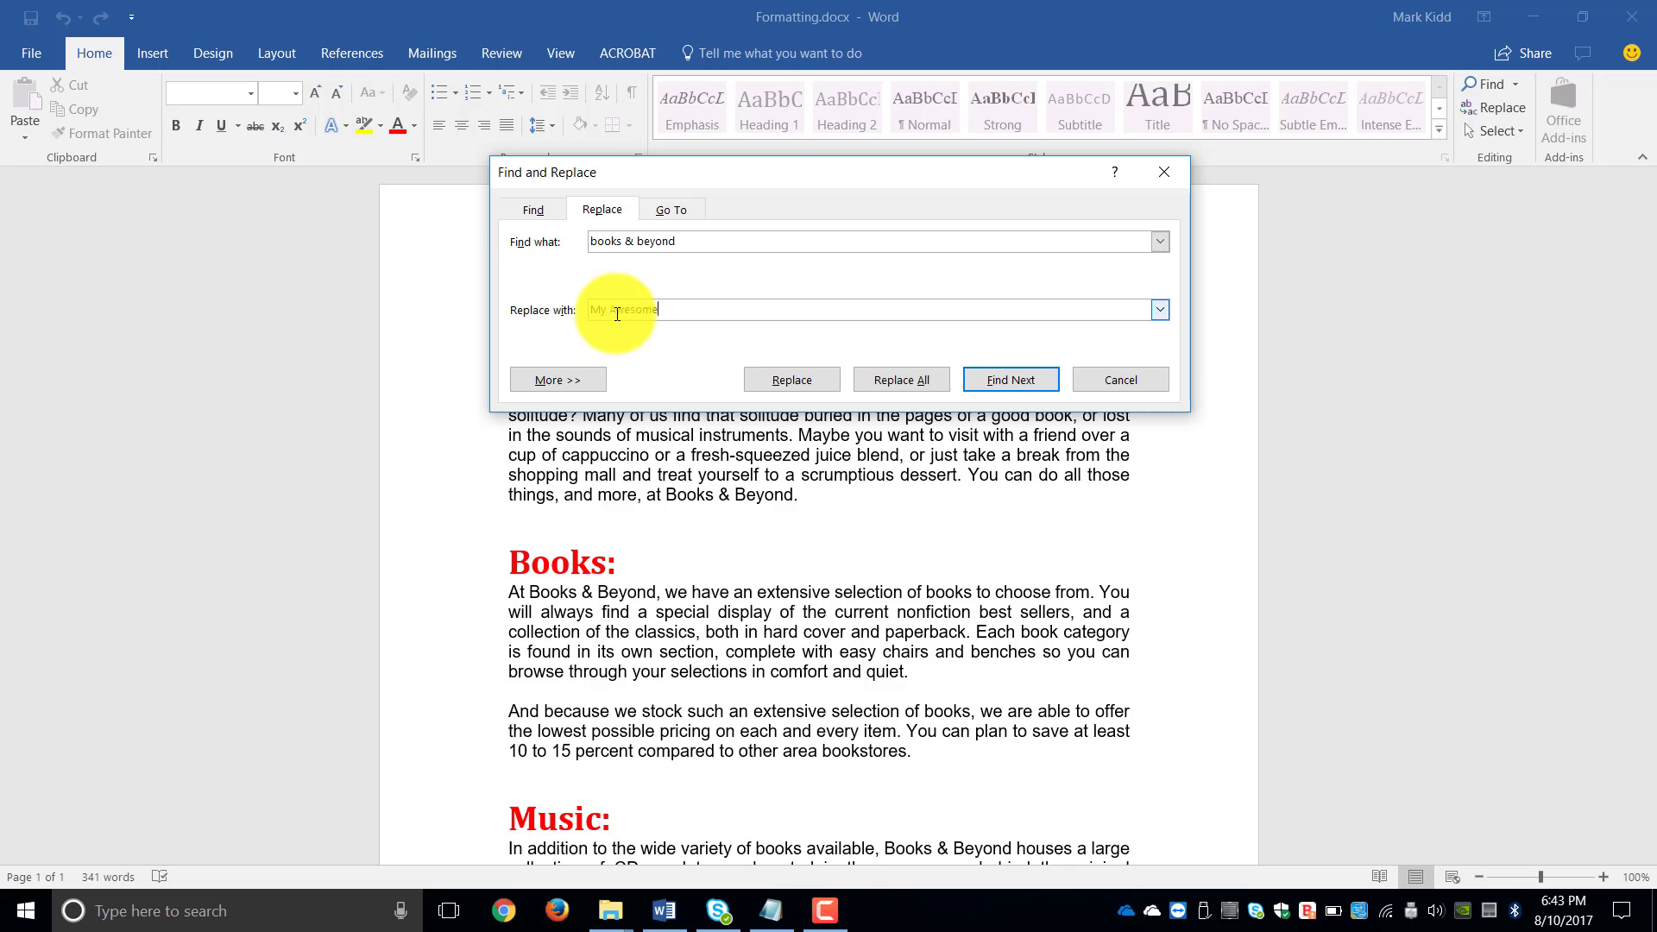
type("Library")
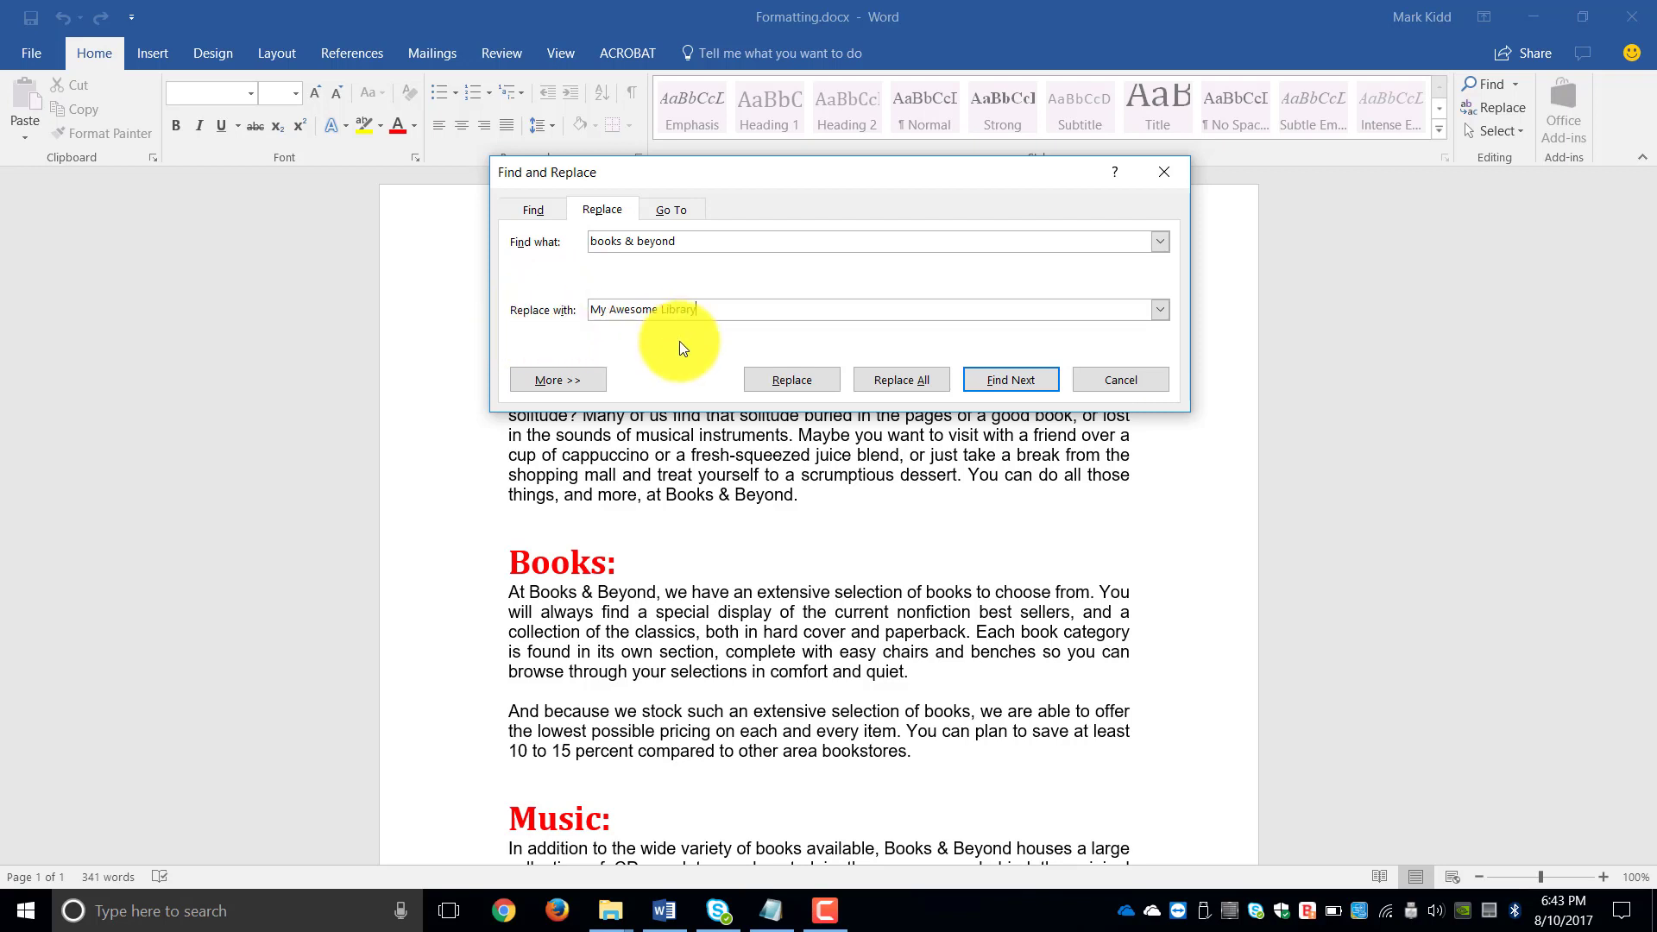
- Replace the first matches one by one, then Replace All and dismiss the confirmation
left_click(1009, 380)
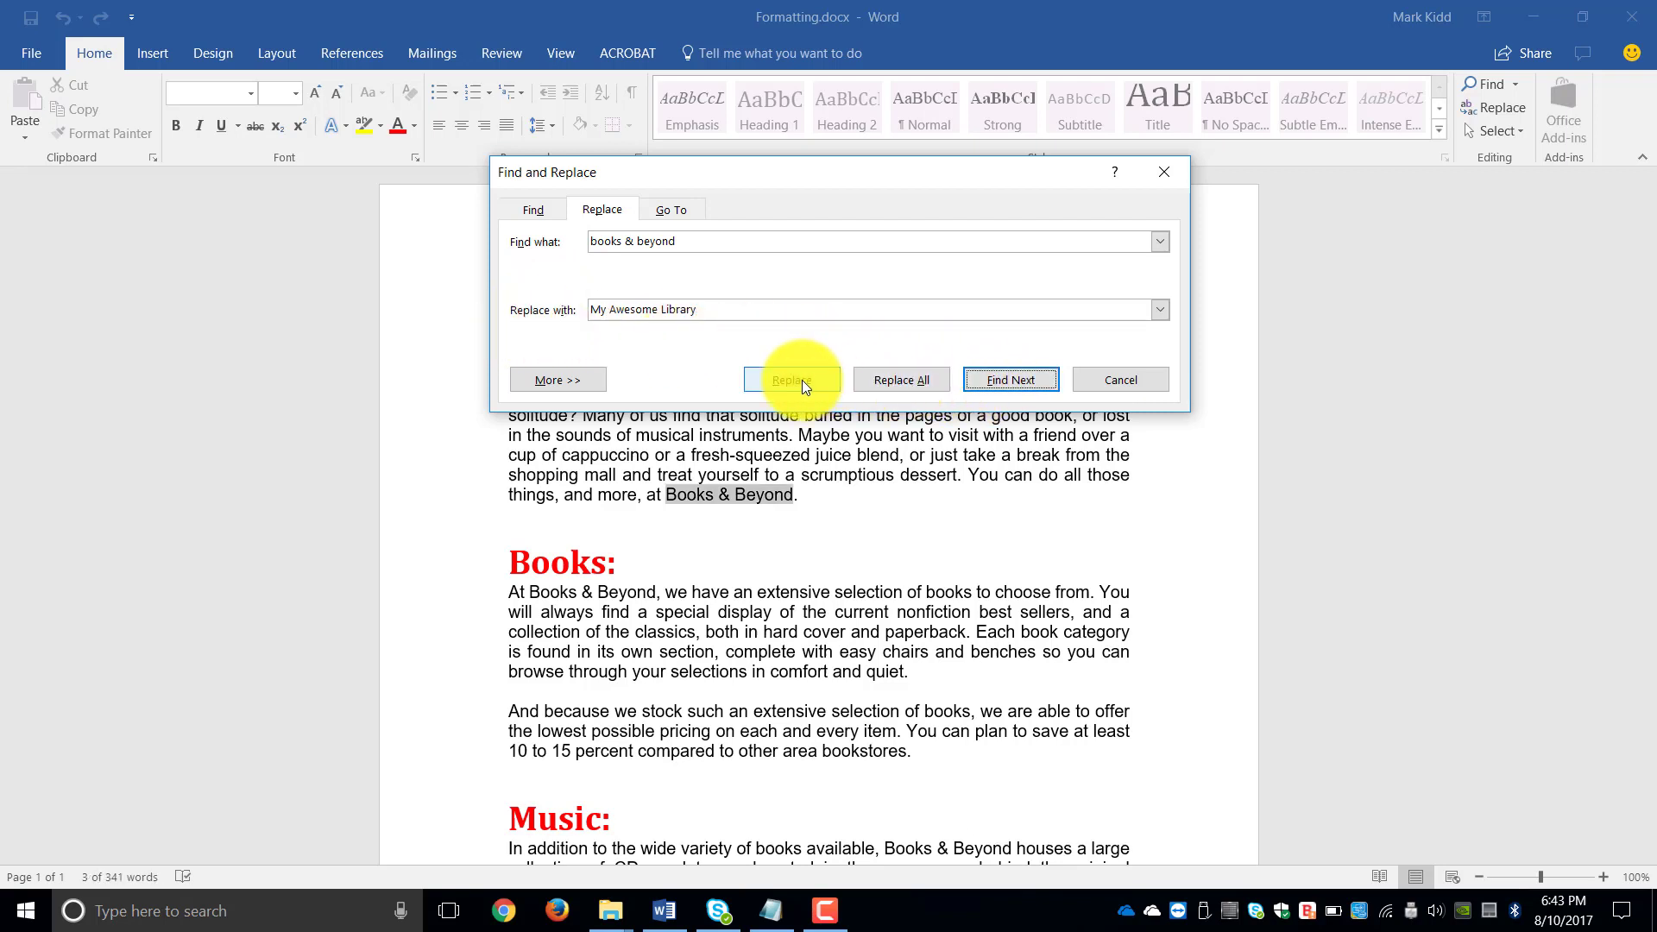
left_click(792, 380)
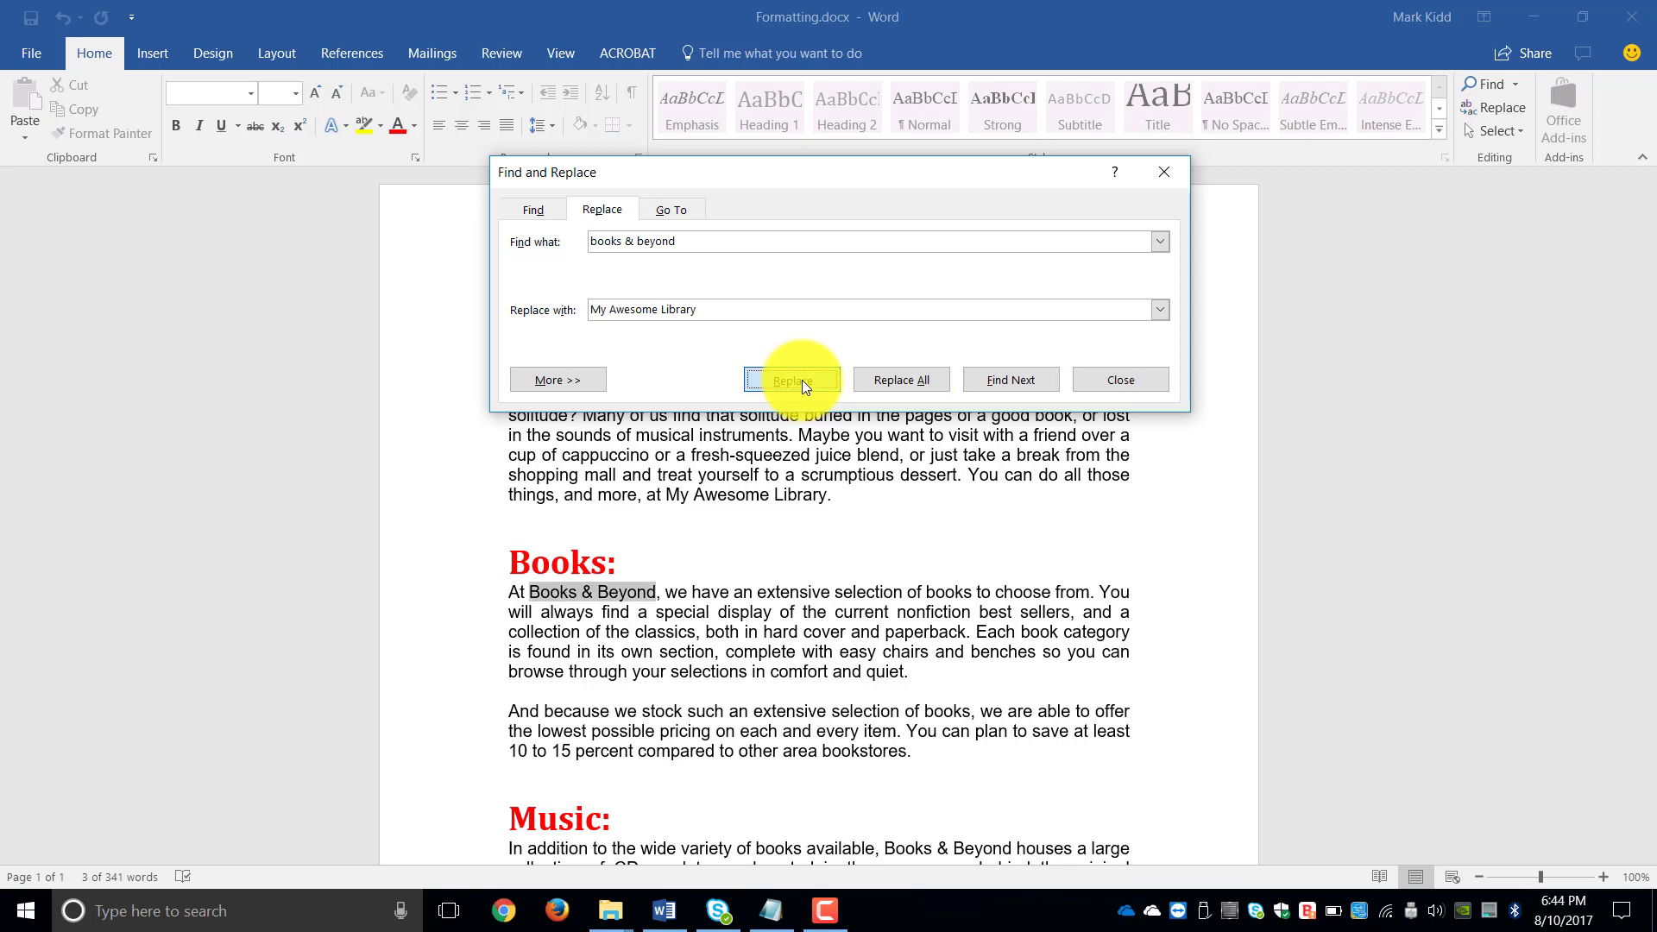
left_click(792, 380)
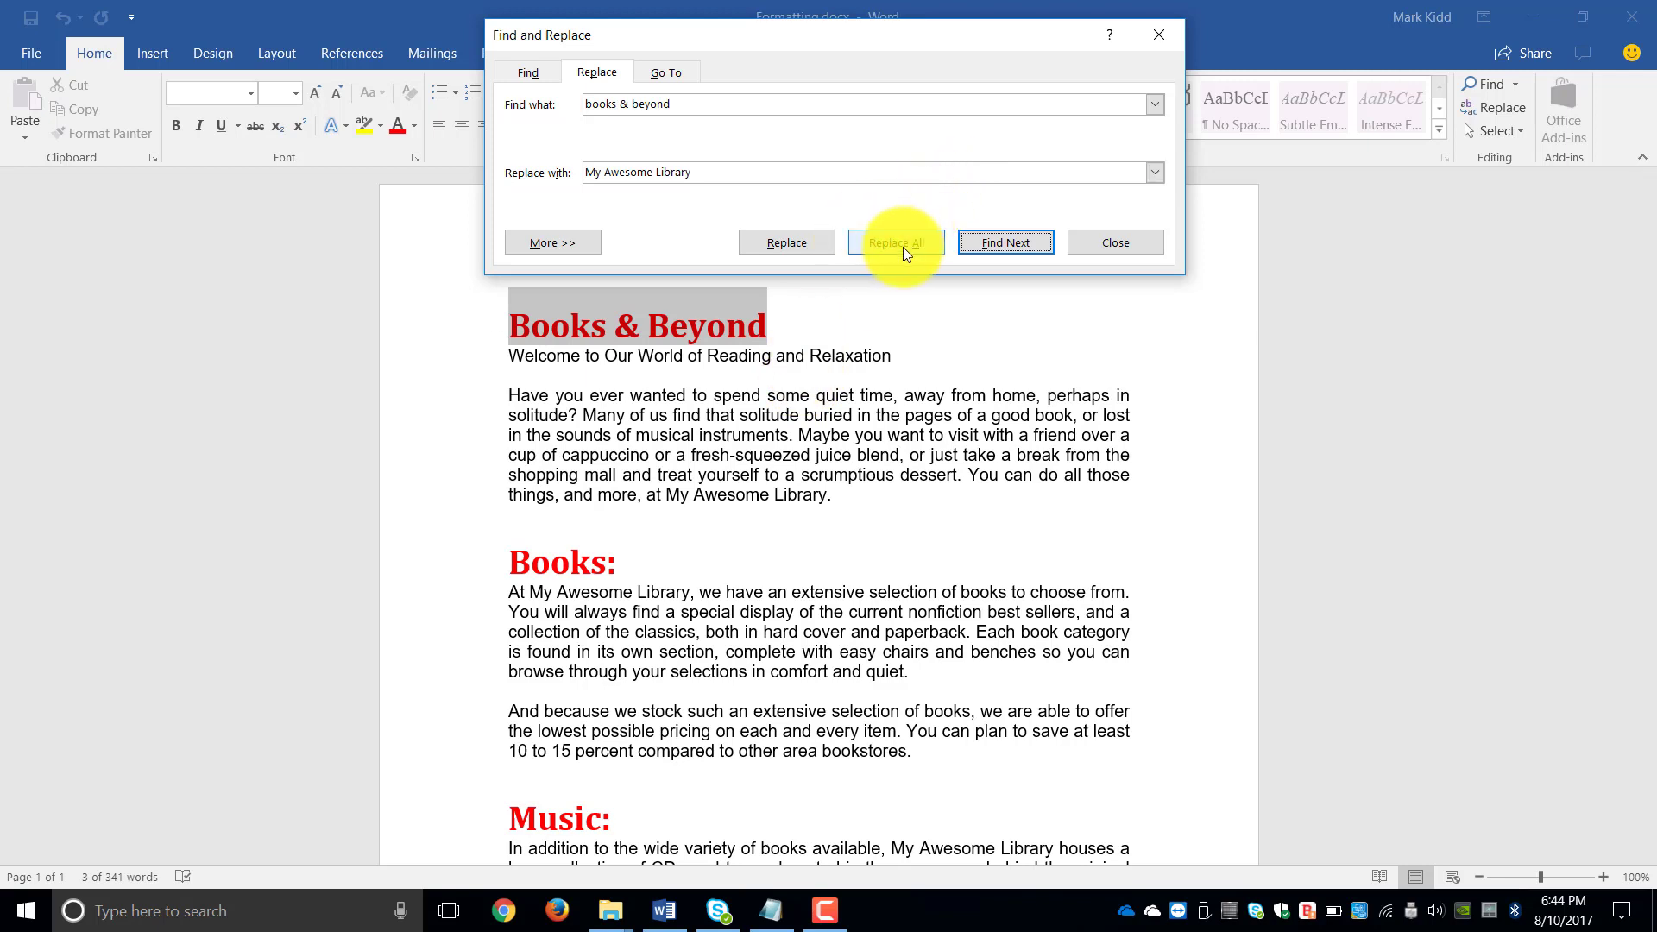
left_click(895, 241)
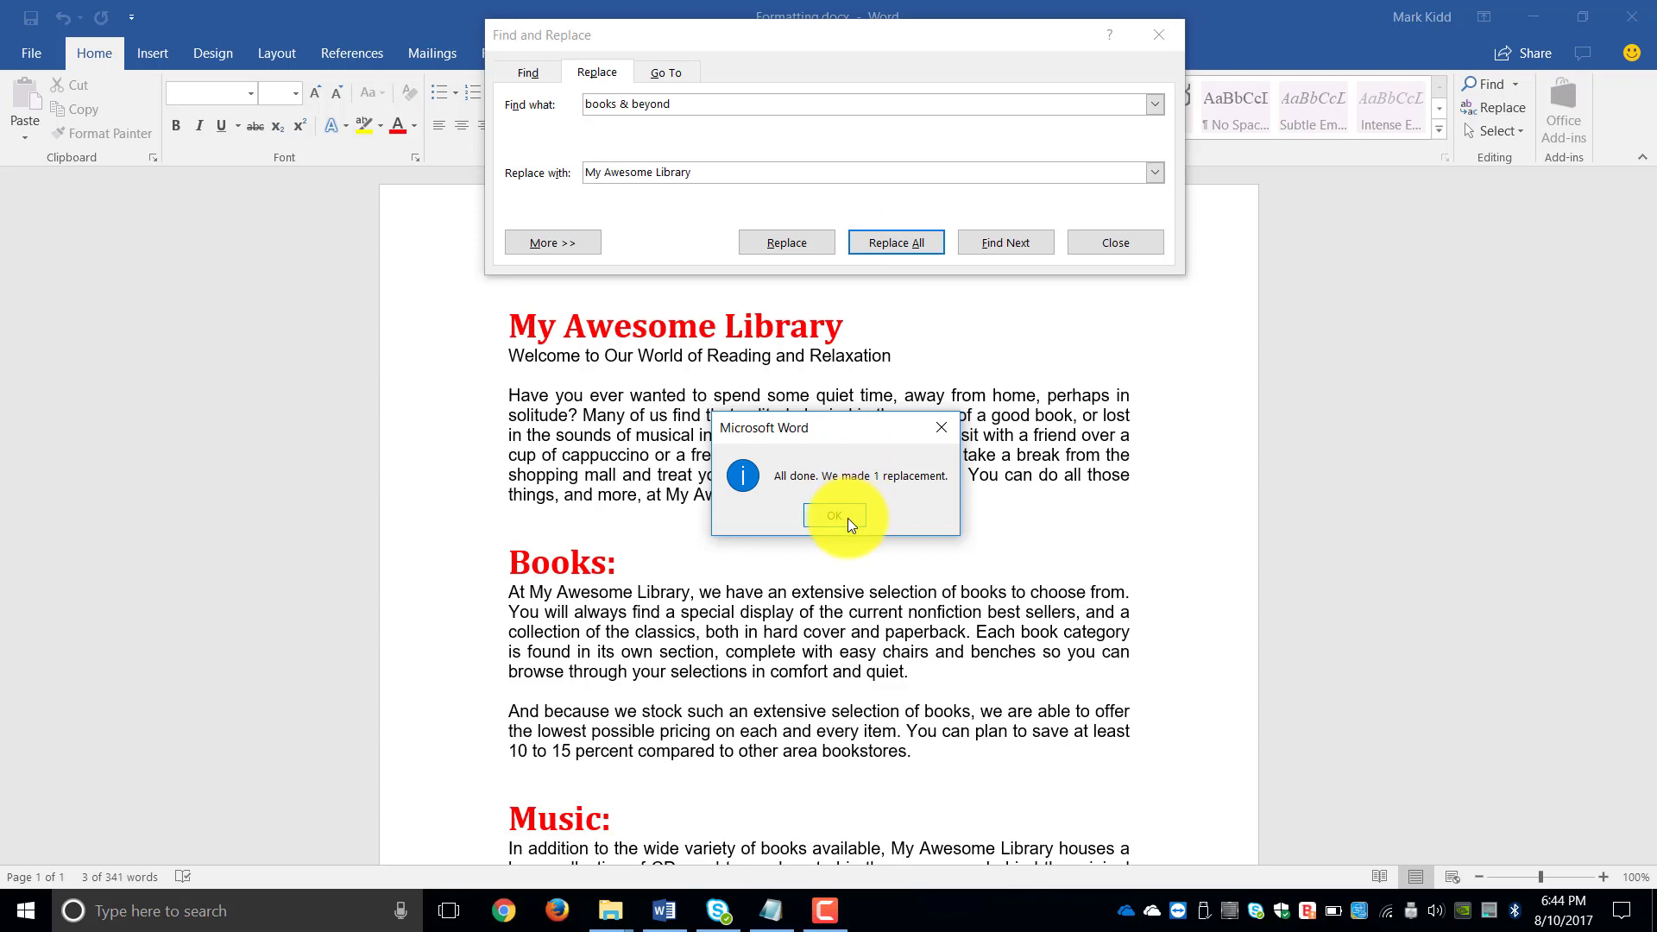
left_click(834, 516)
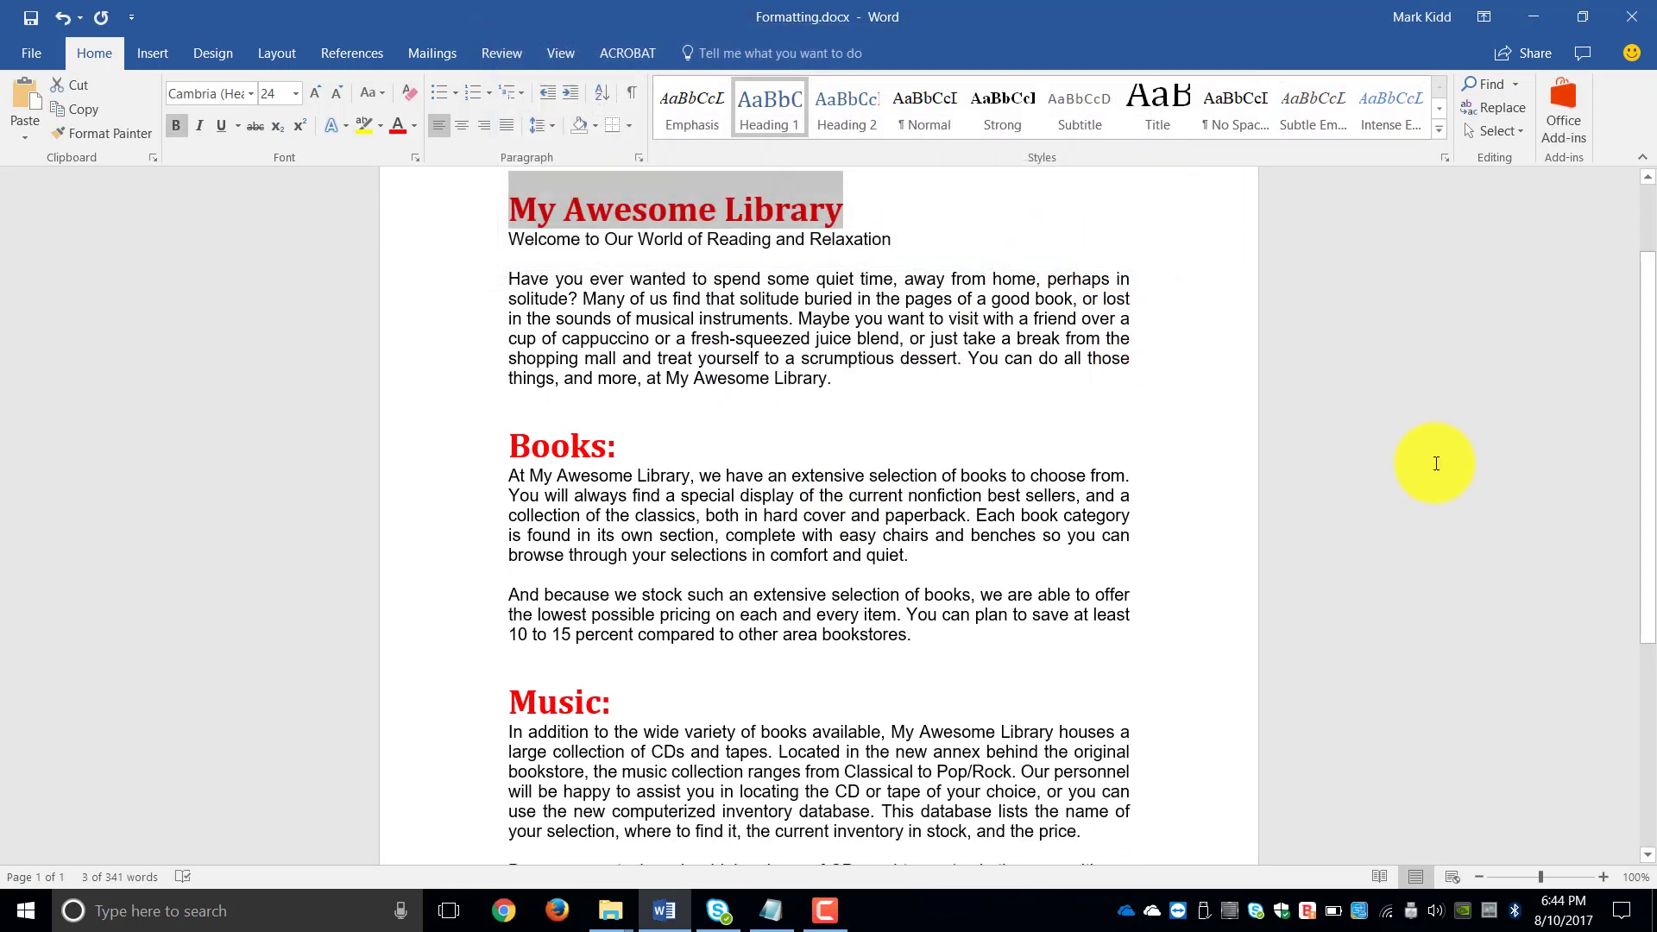